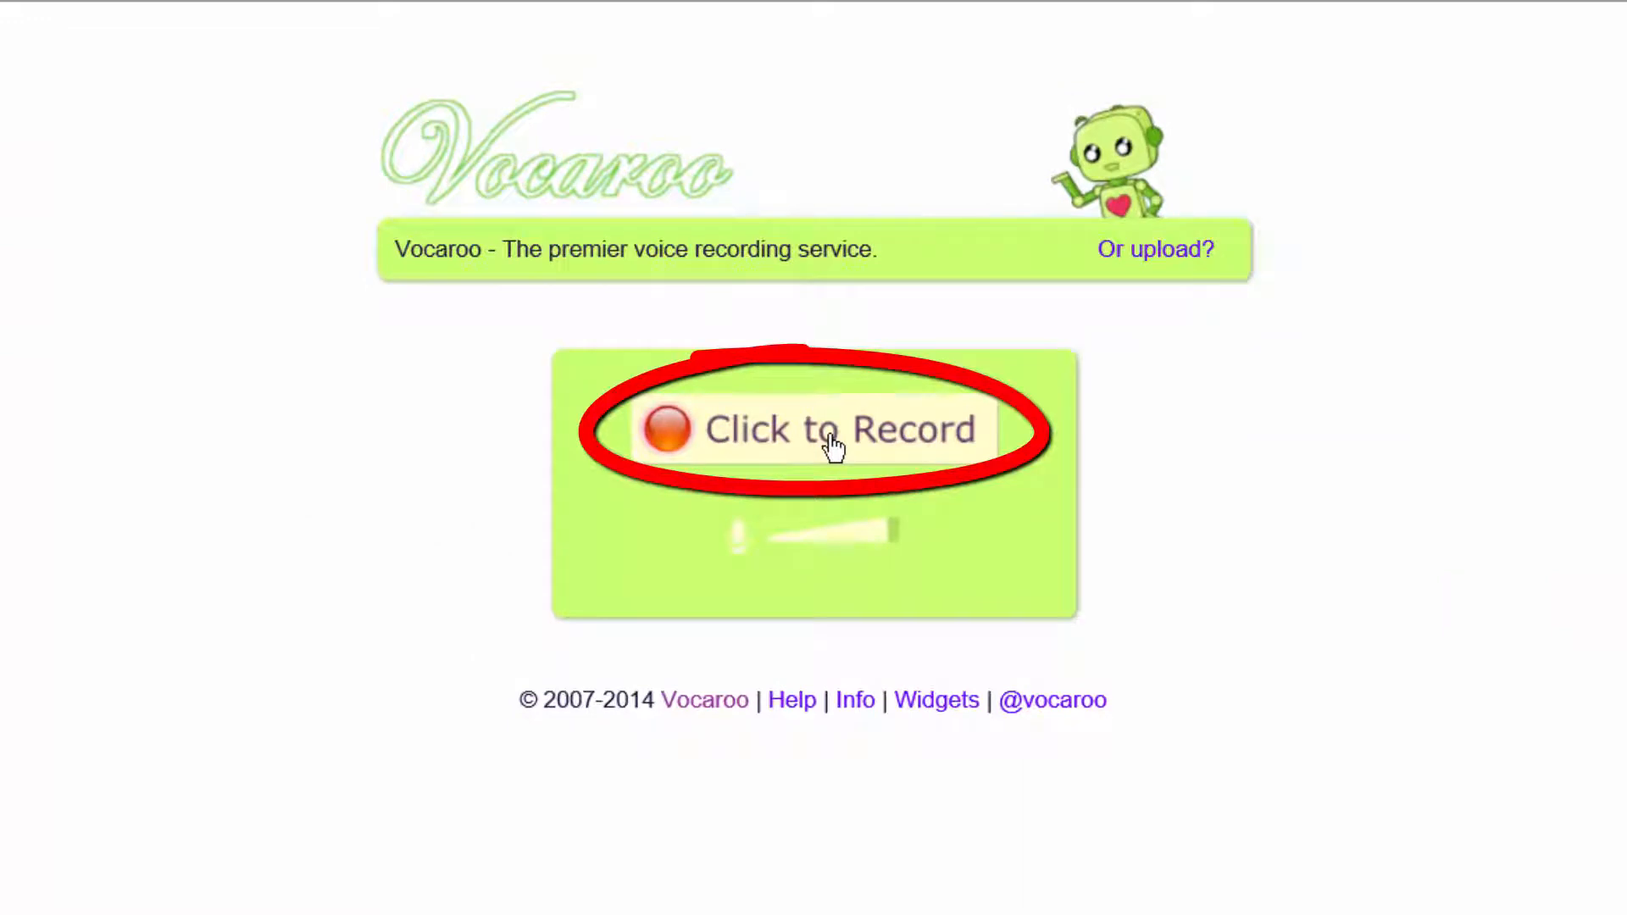
Record a short voice clip in Vocaroo, allowing Flash Player microphone access.
click(835, 432)
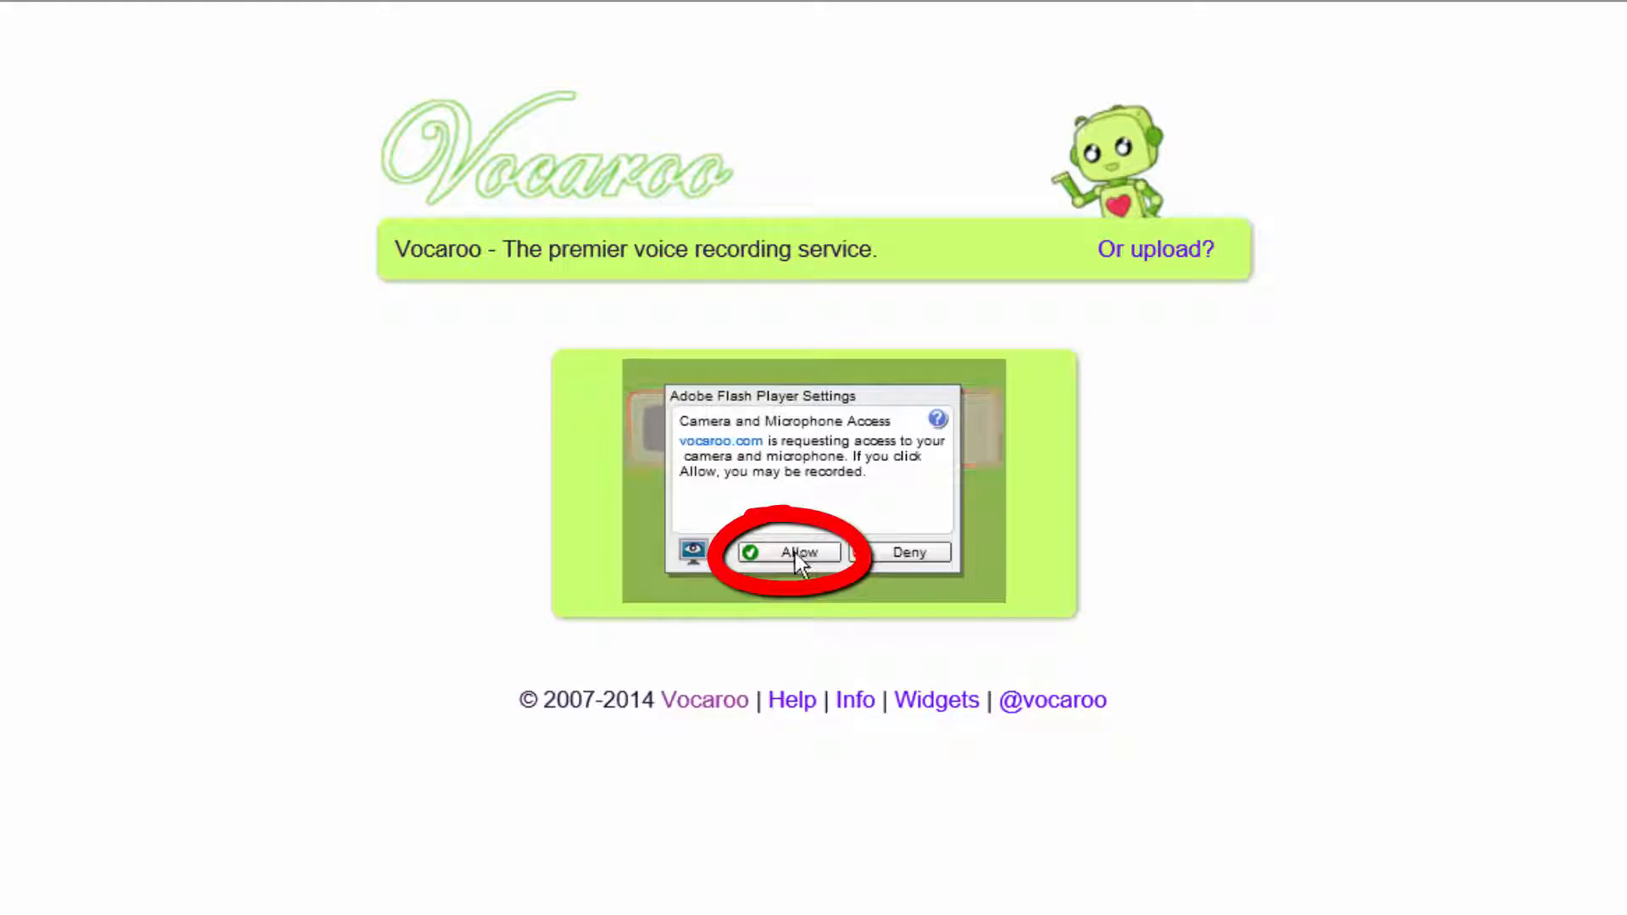
click(798, 552)
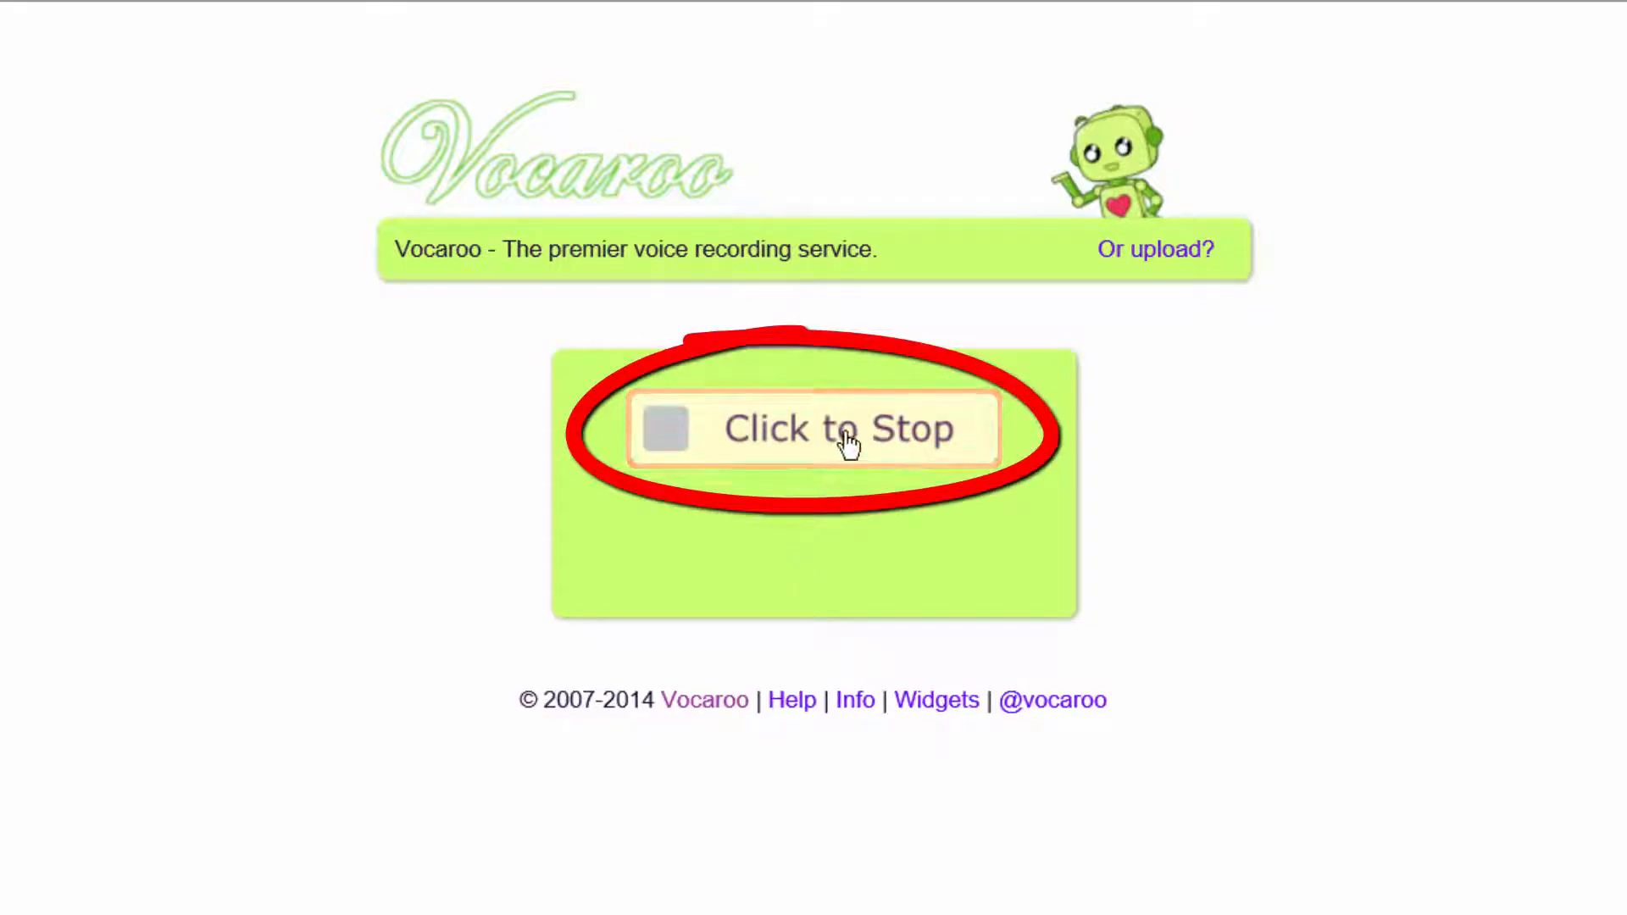
click(846, 432)
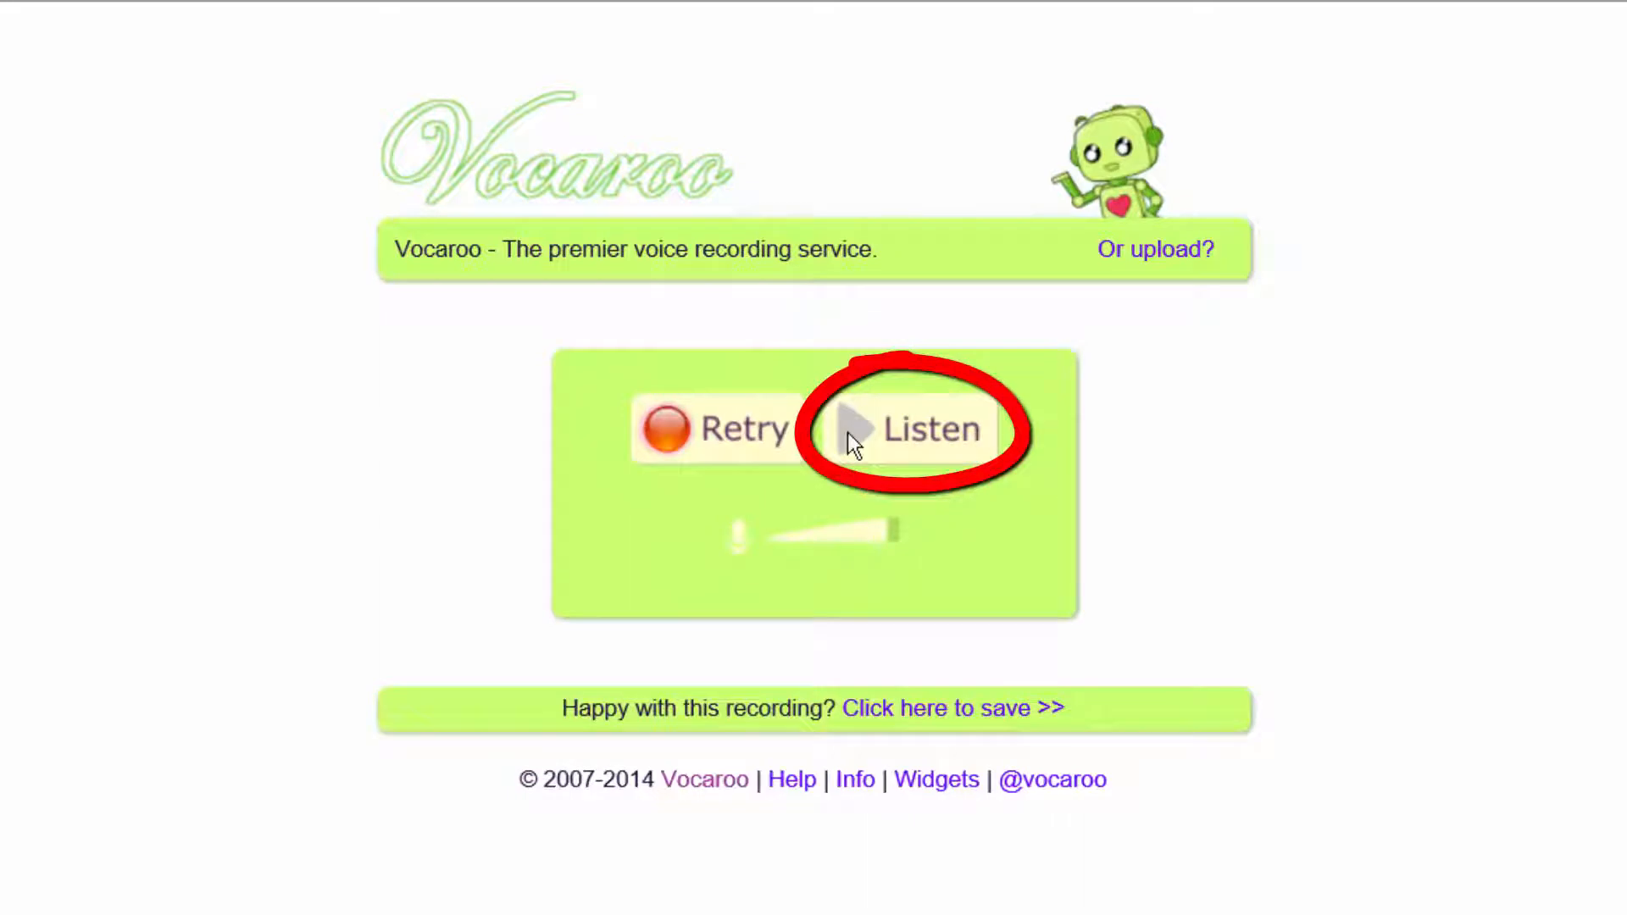
click(908, 428)
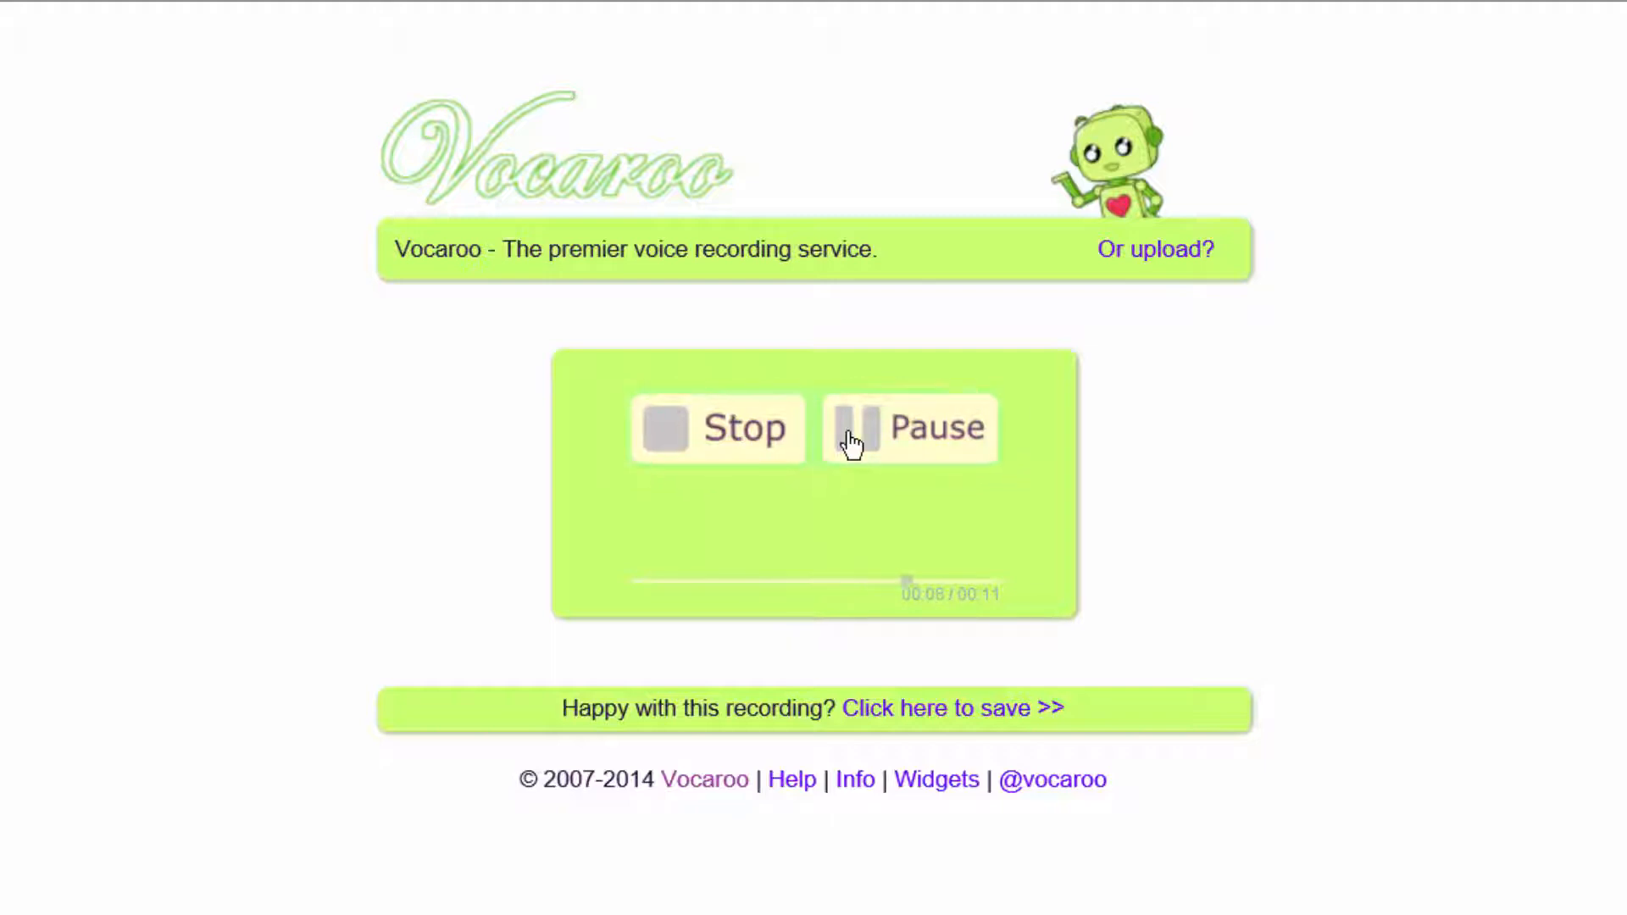
click(718, 428)
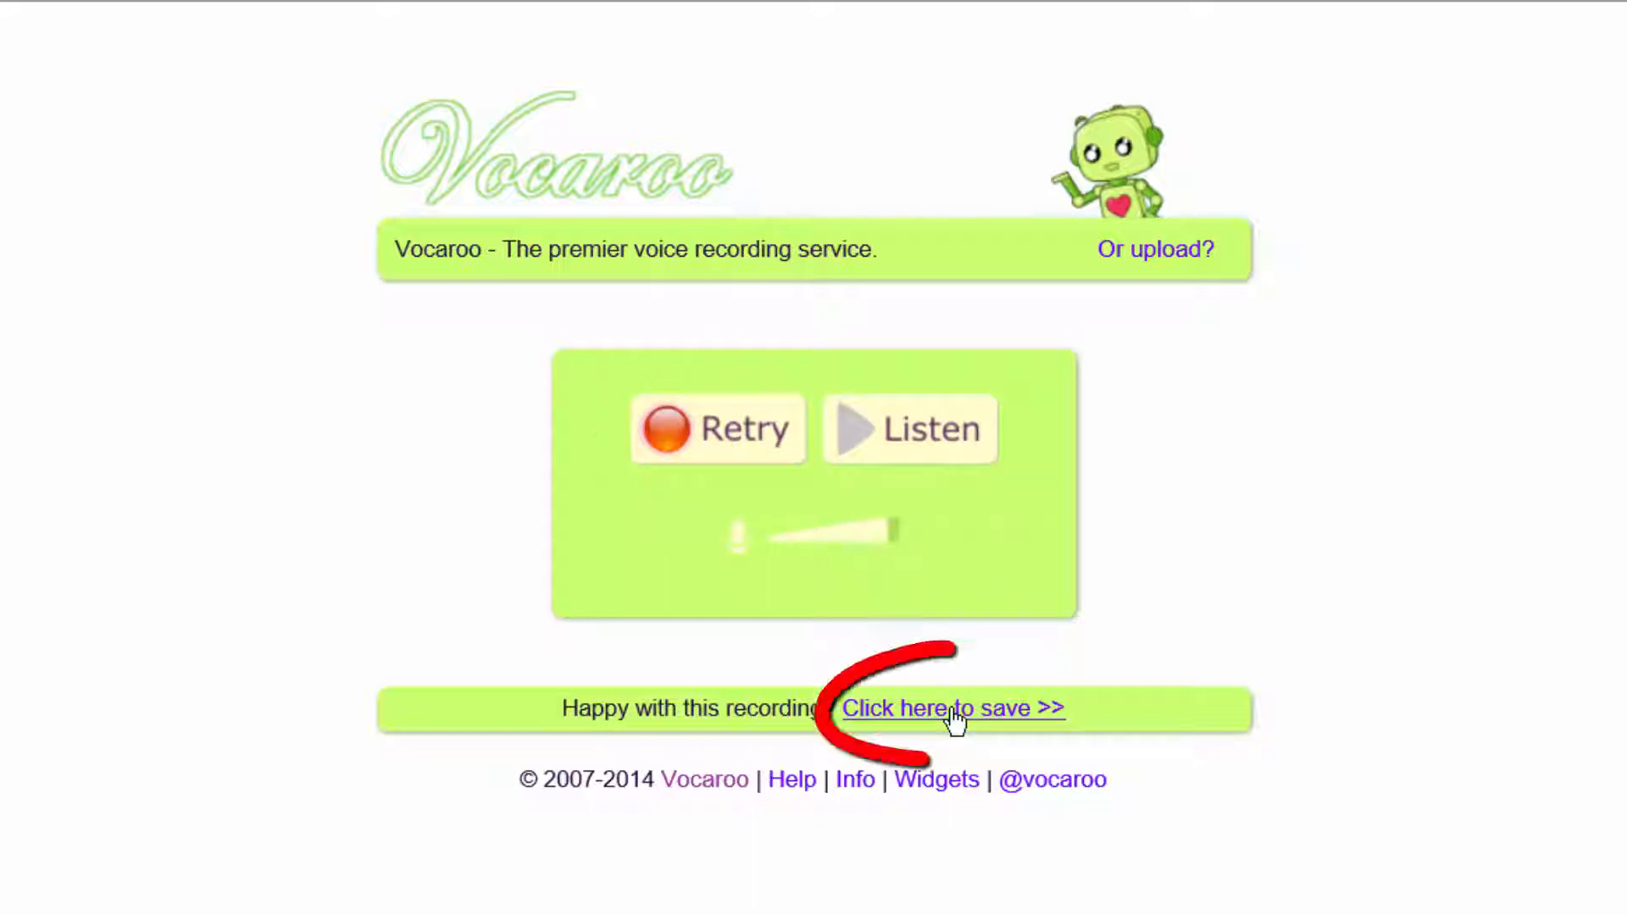
Save the clip online, copy its share URL, and open the 'Or upload?' page.
click(952, 709)
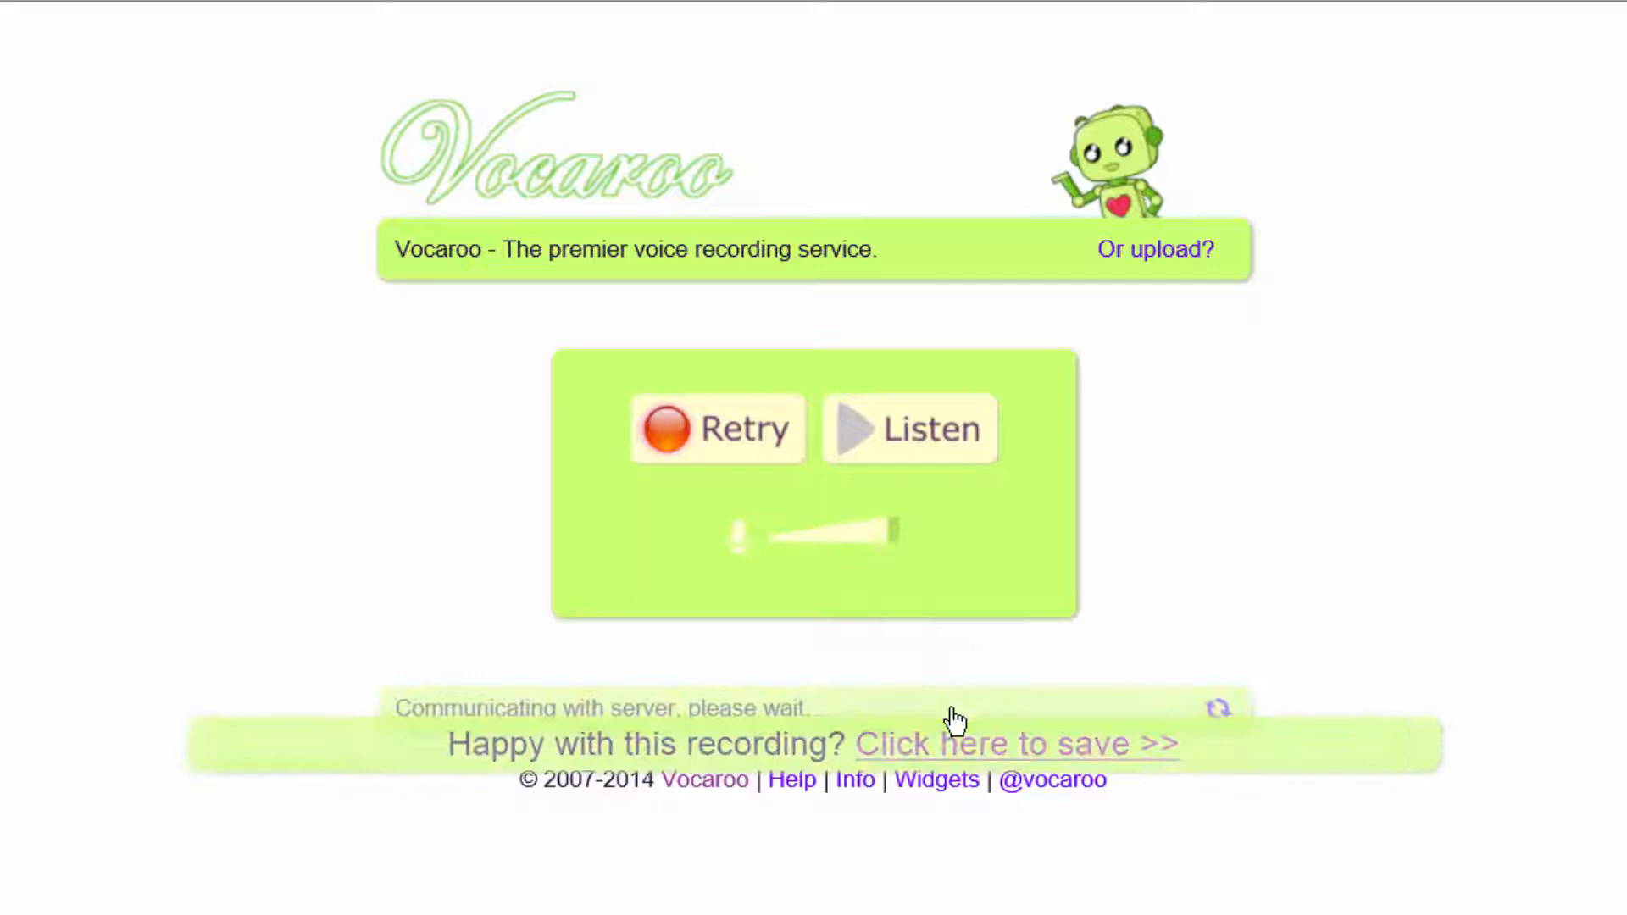
click(1016, 744)
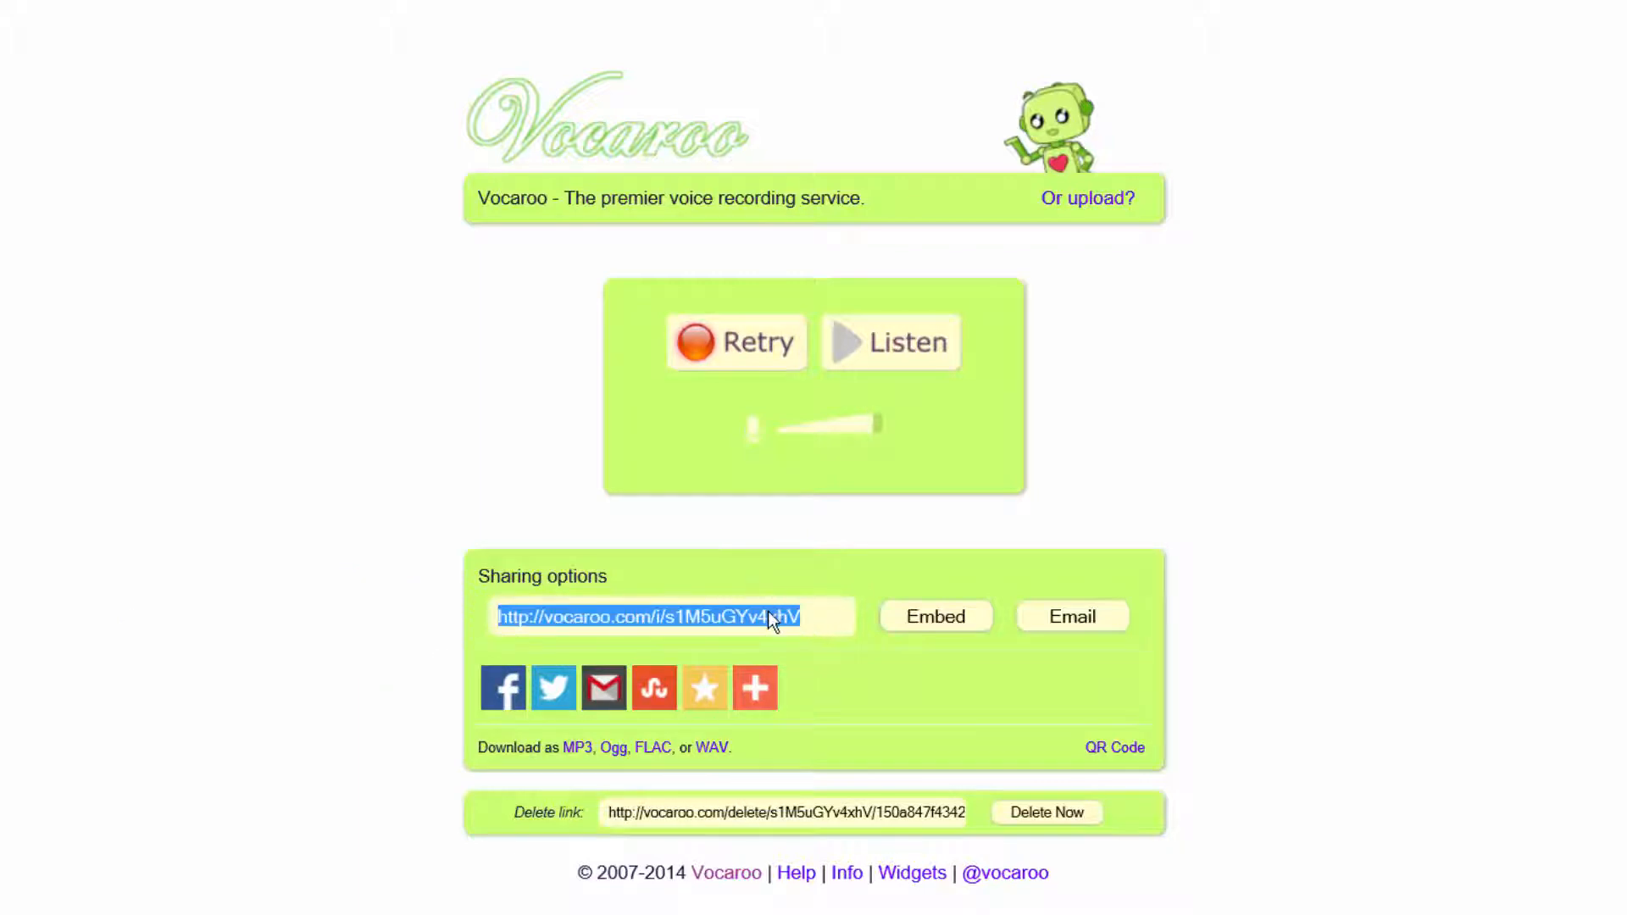
right_click(770, 618)
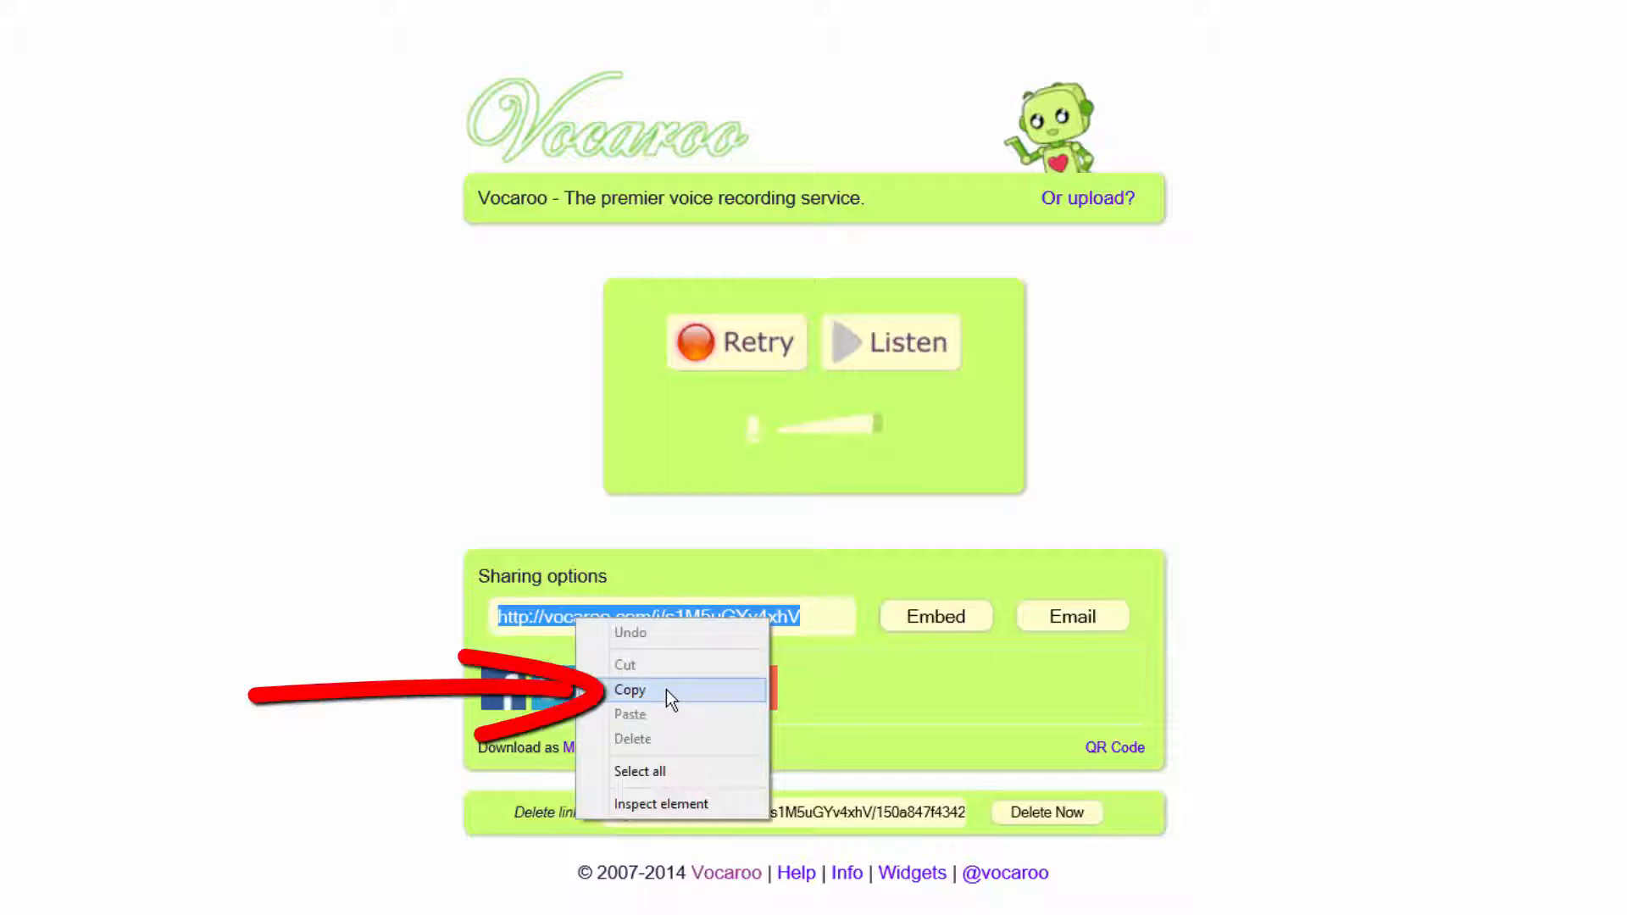
click(630, 689)
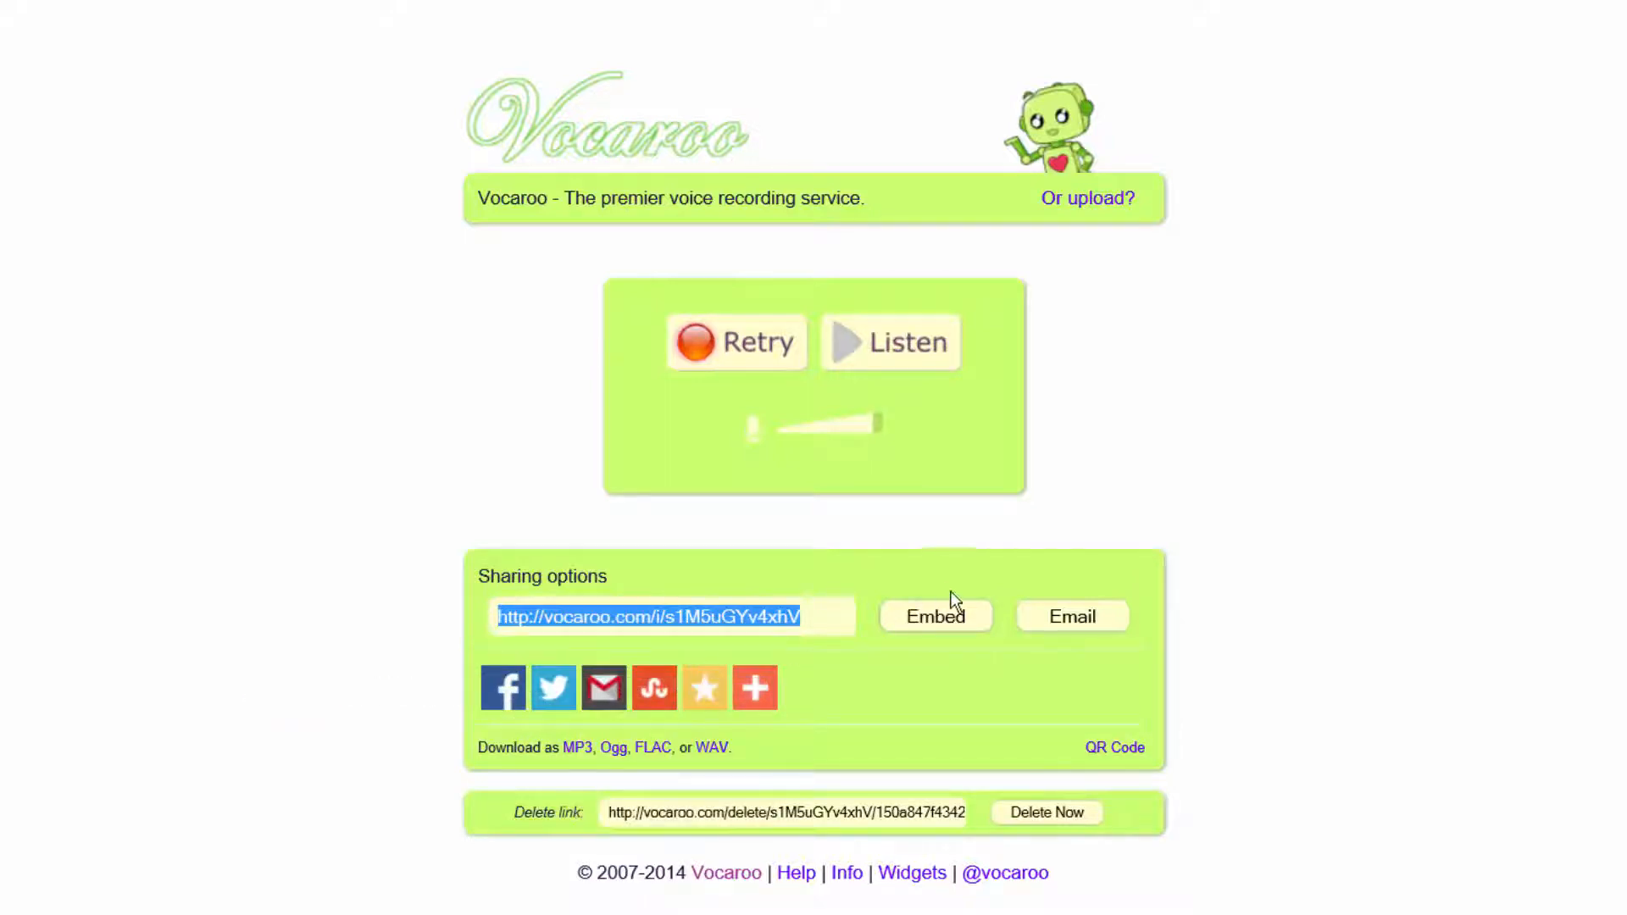
mouse_move(983, 566)
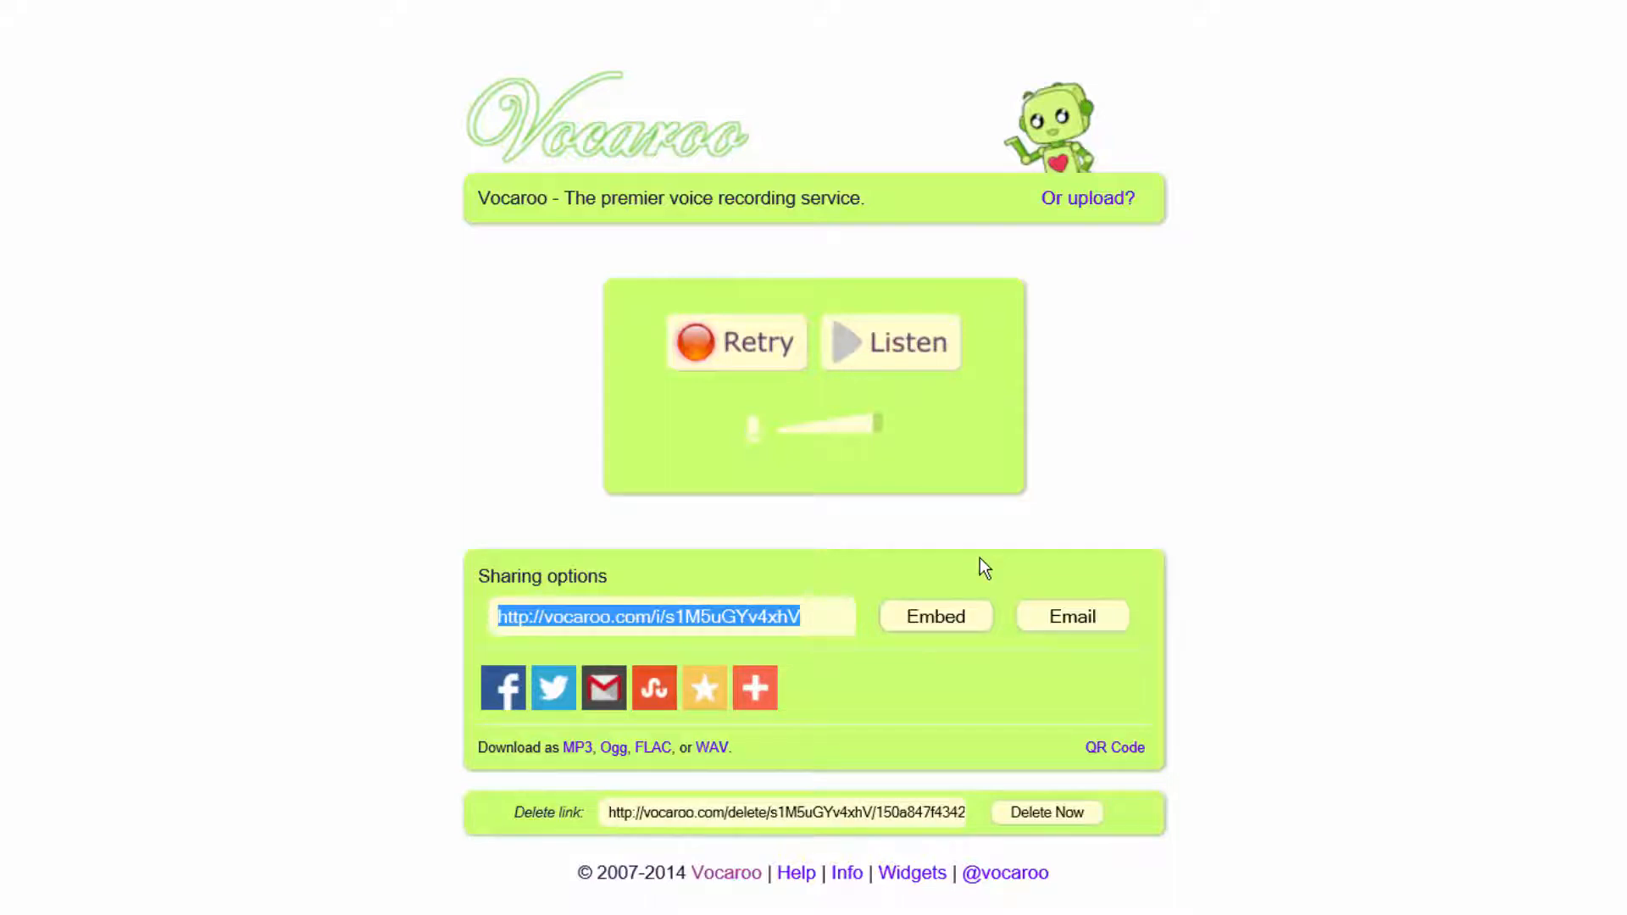
mouse_move(1115, 406)
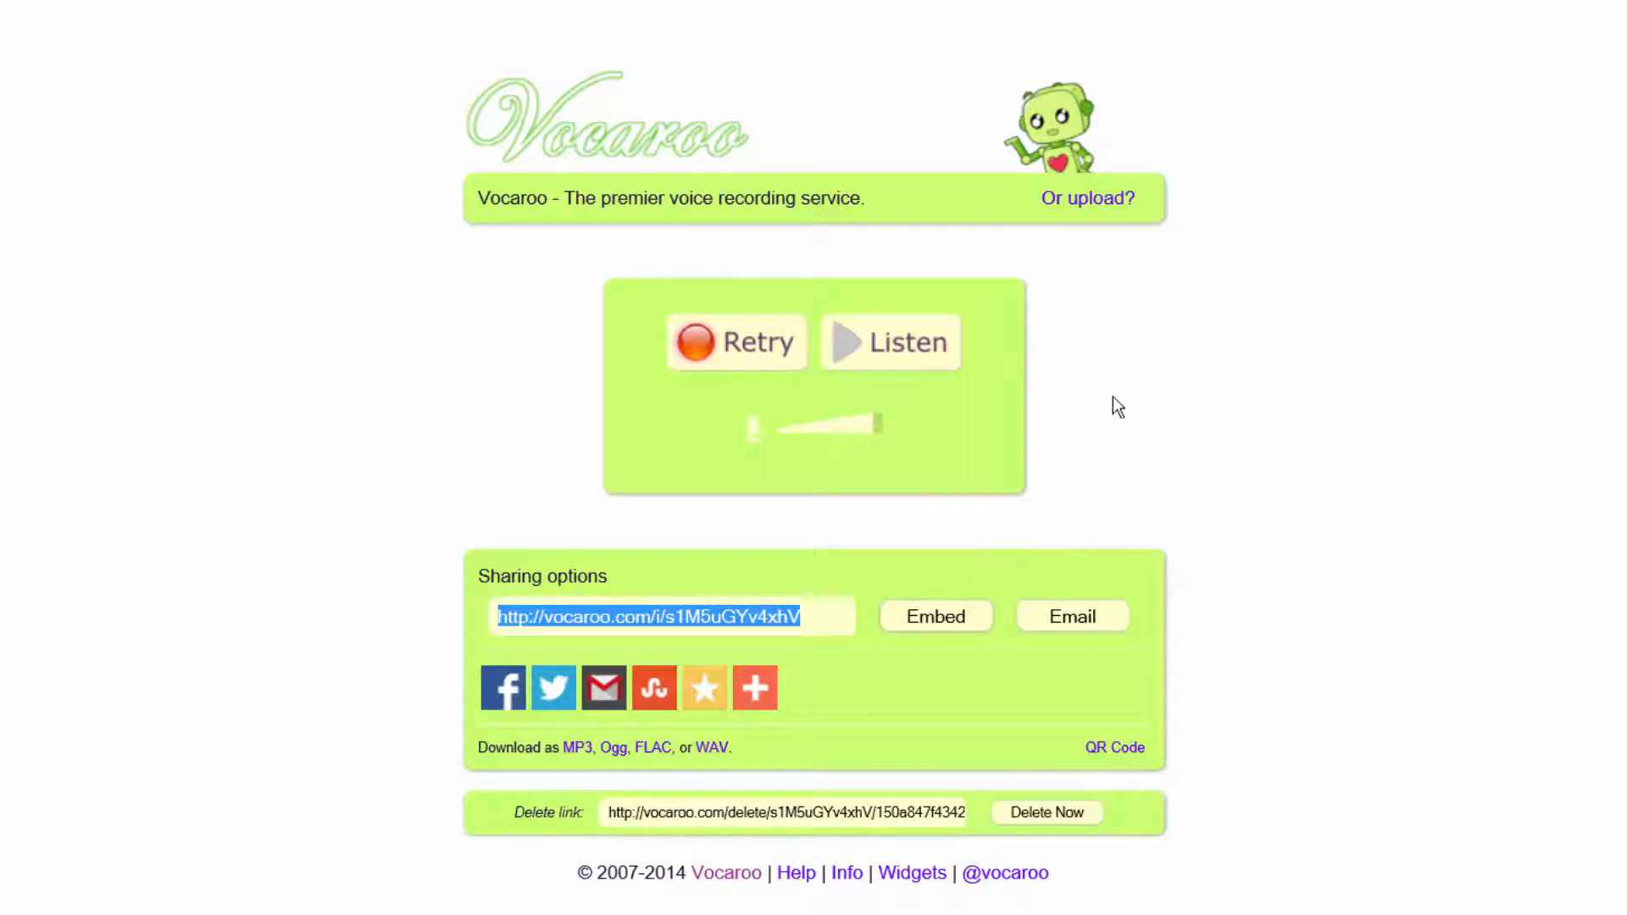
mouse_move(1098, 225)
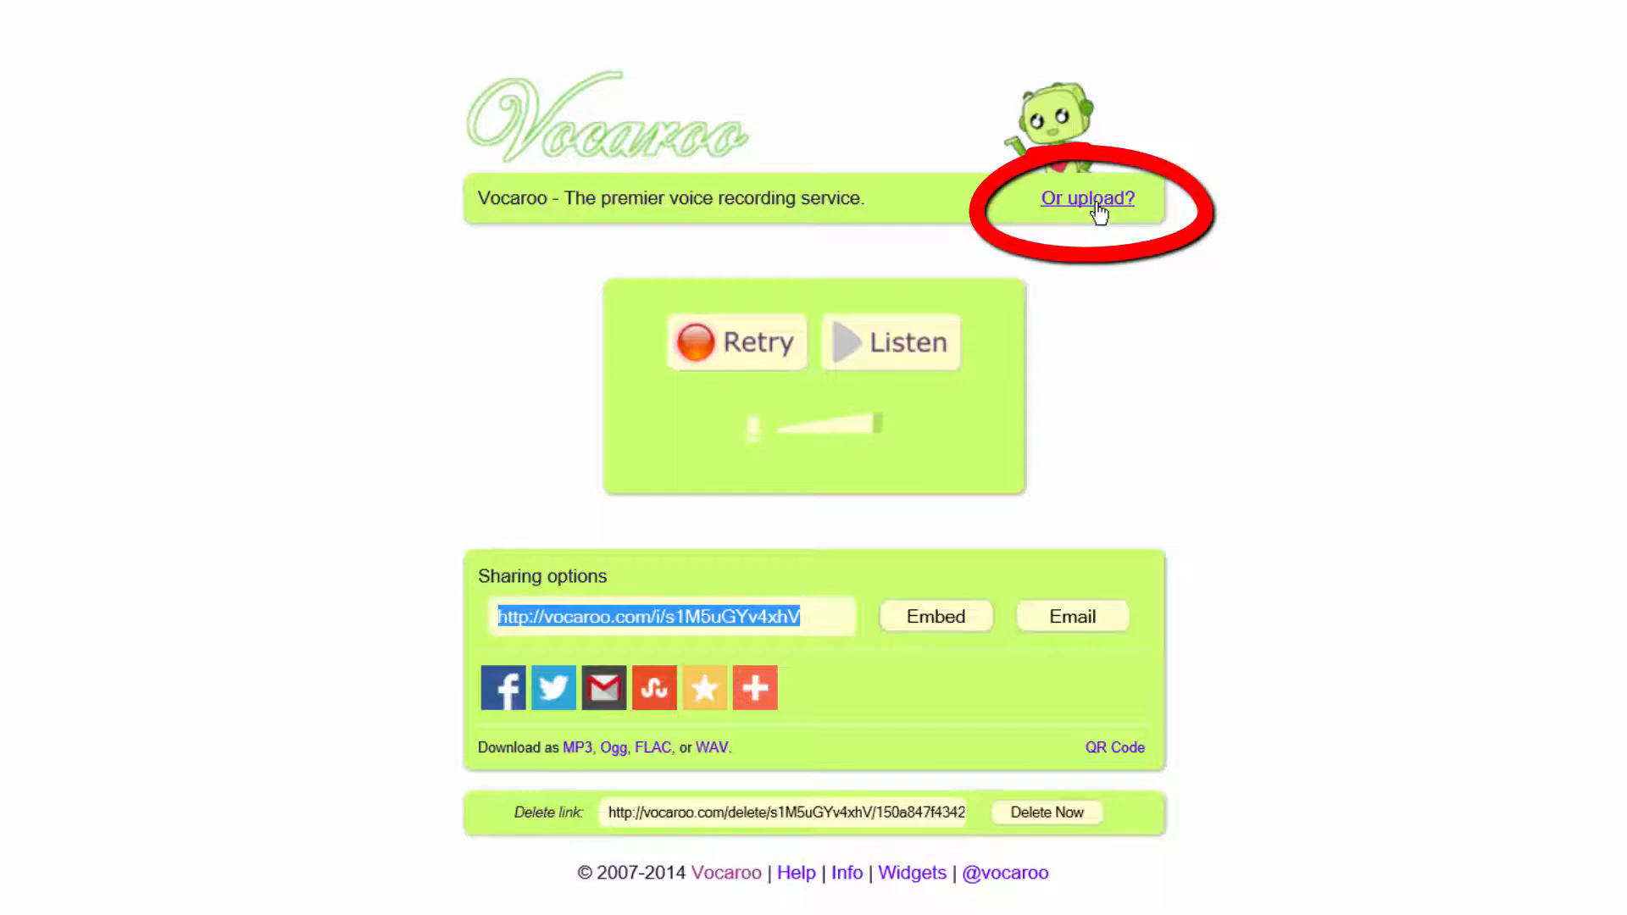
click(1087, 198)
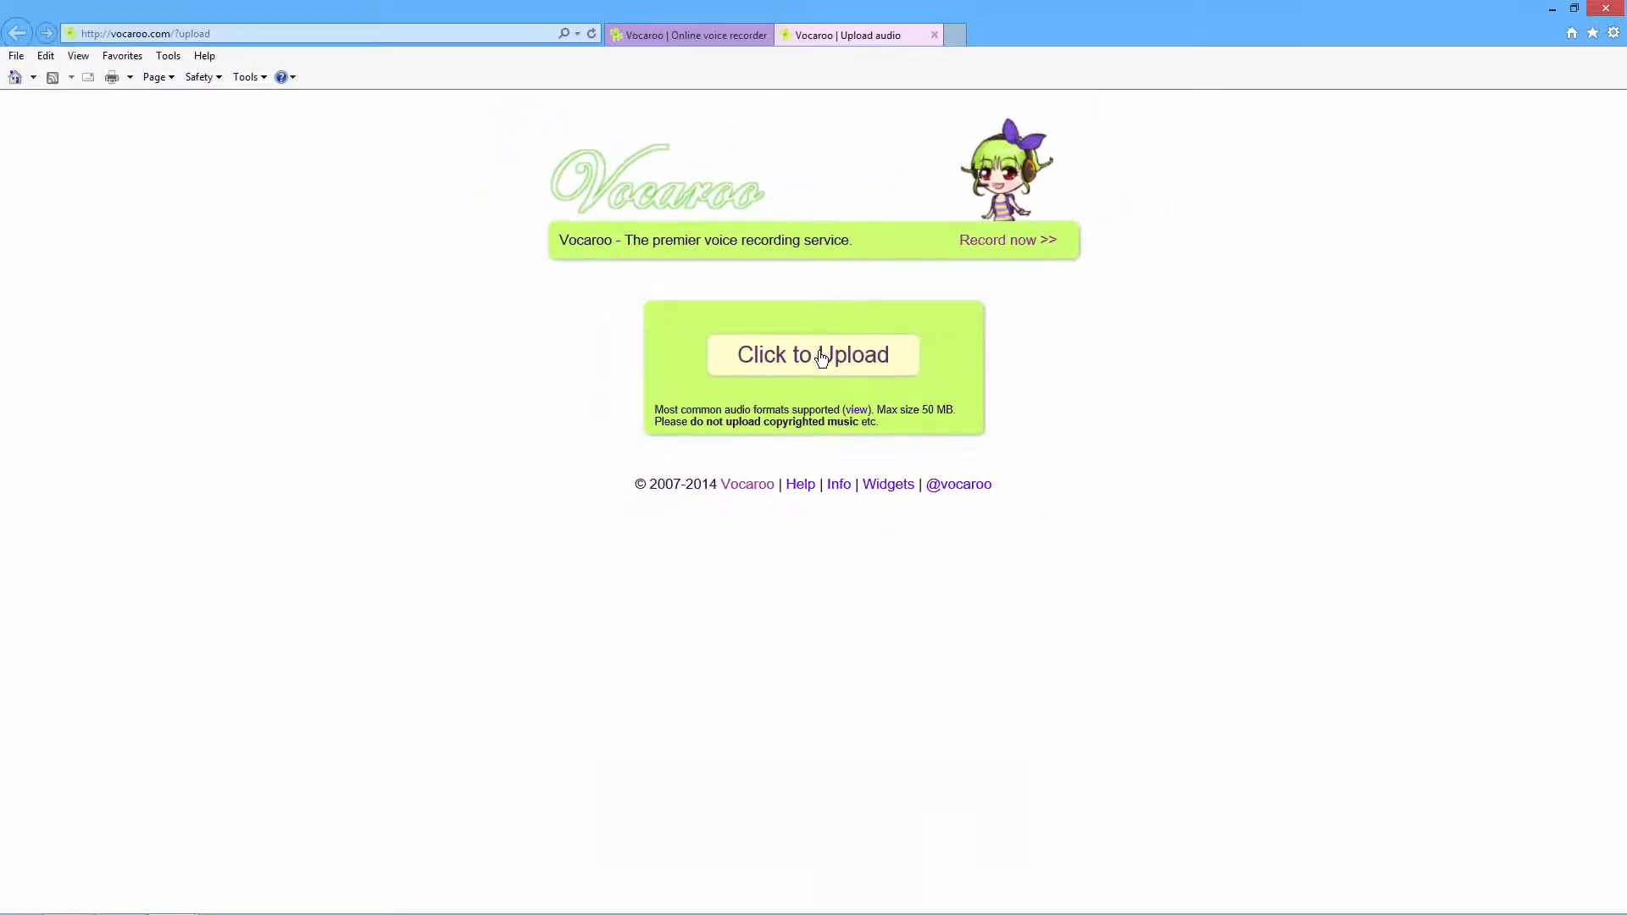
click(812, 355)
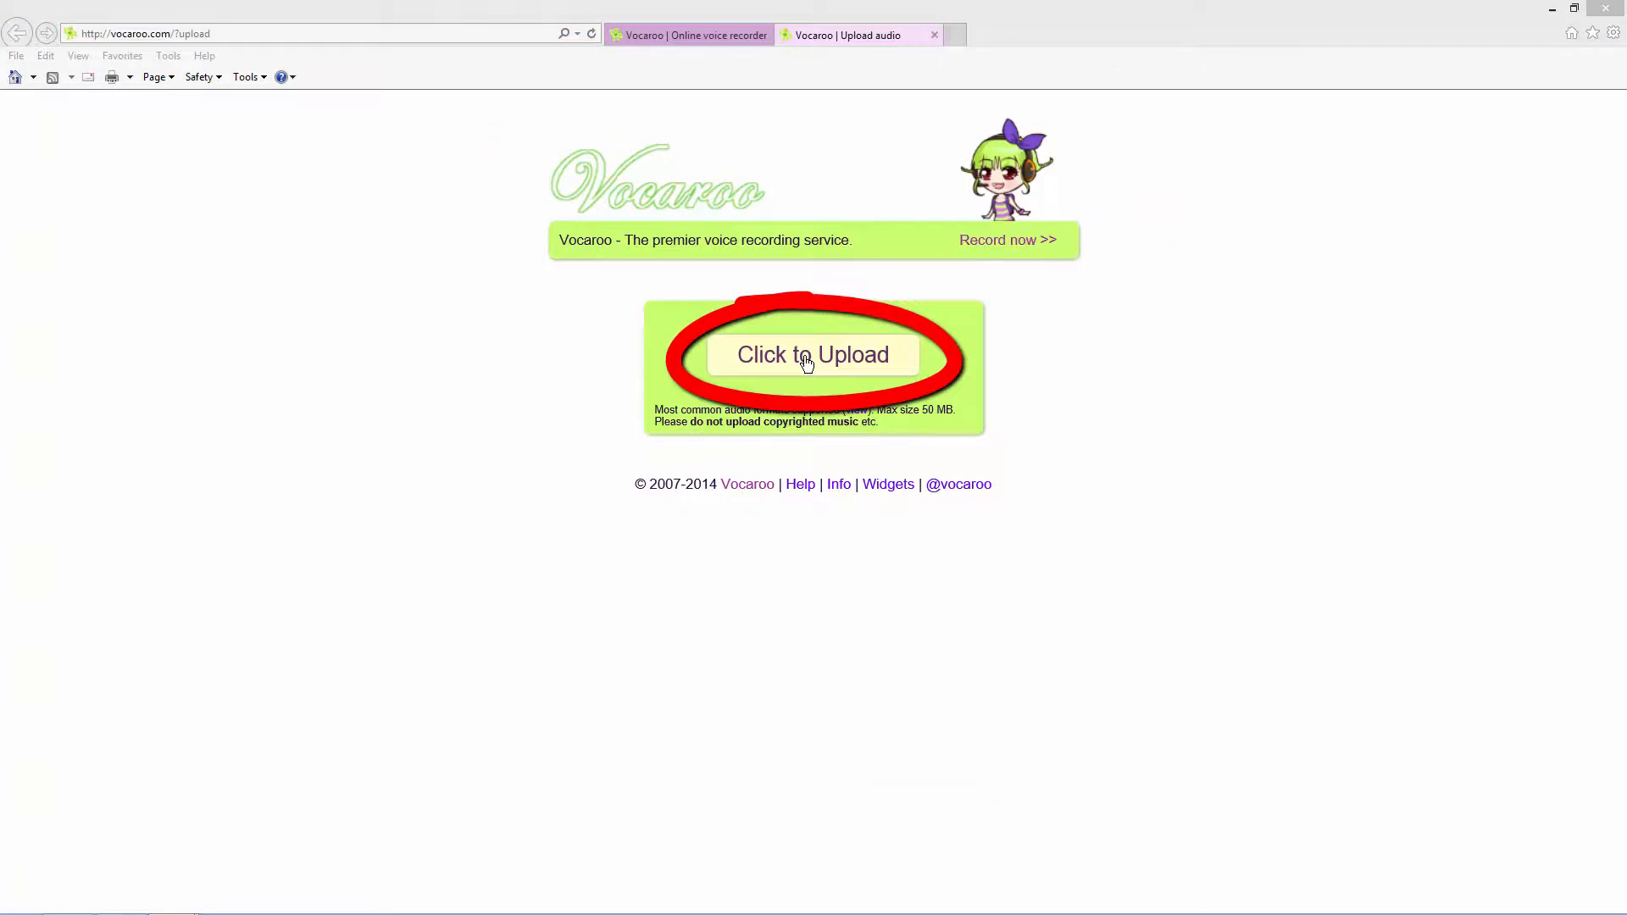
Upload First 30 Seconds.wav from the Camtasia Projects folder to Vocaroo.
click(812, 354)
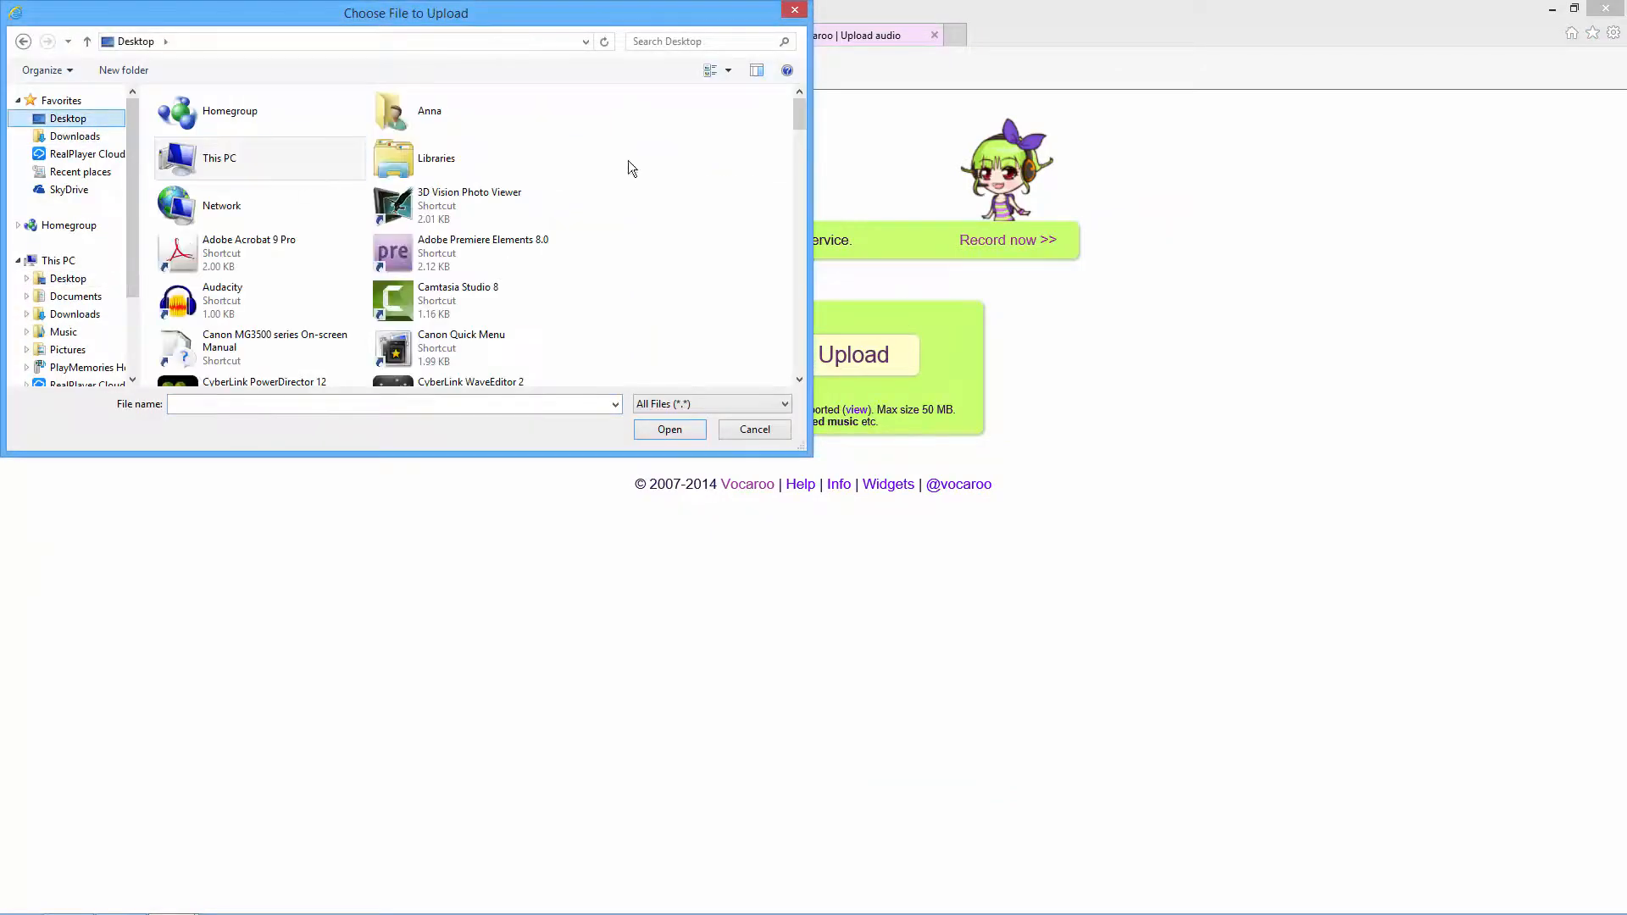
scroll(down, 3)
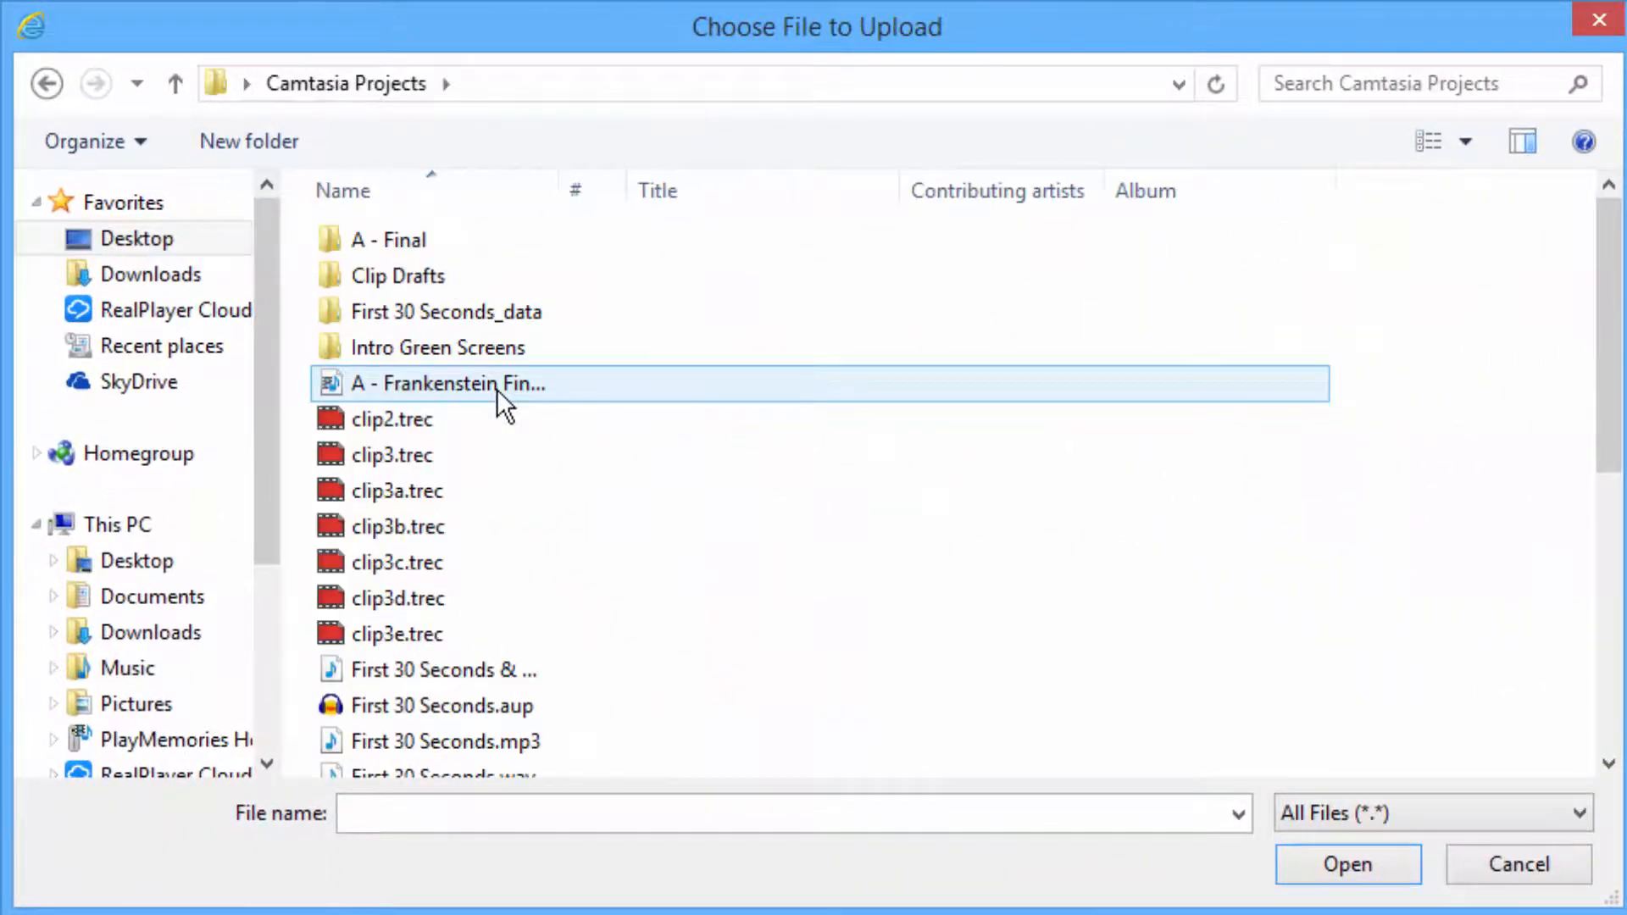
scroll(down, 3)
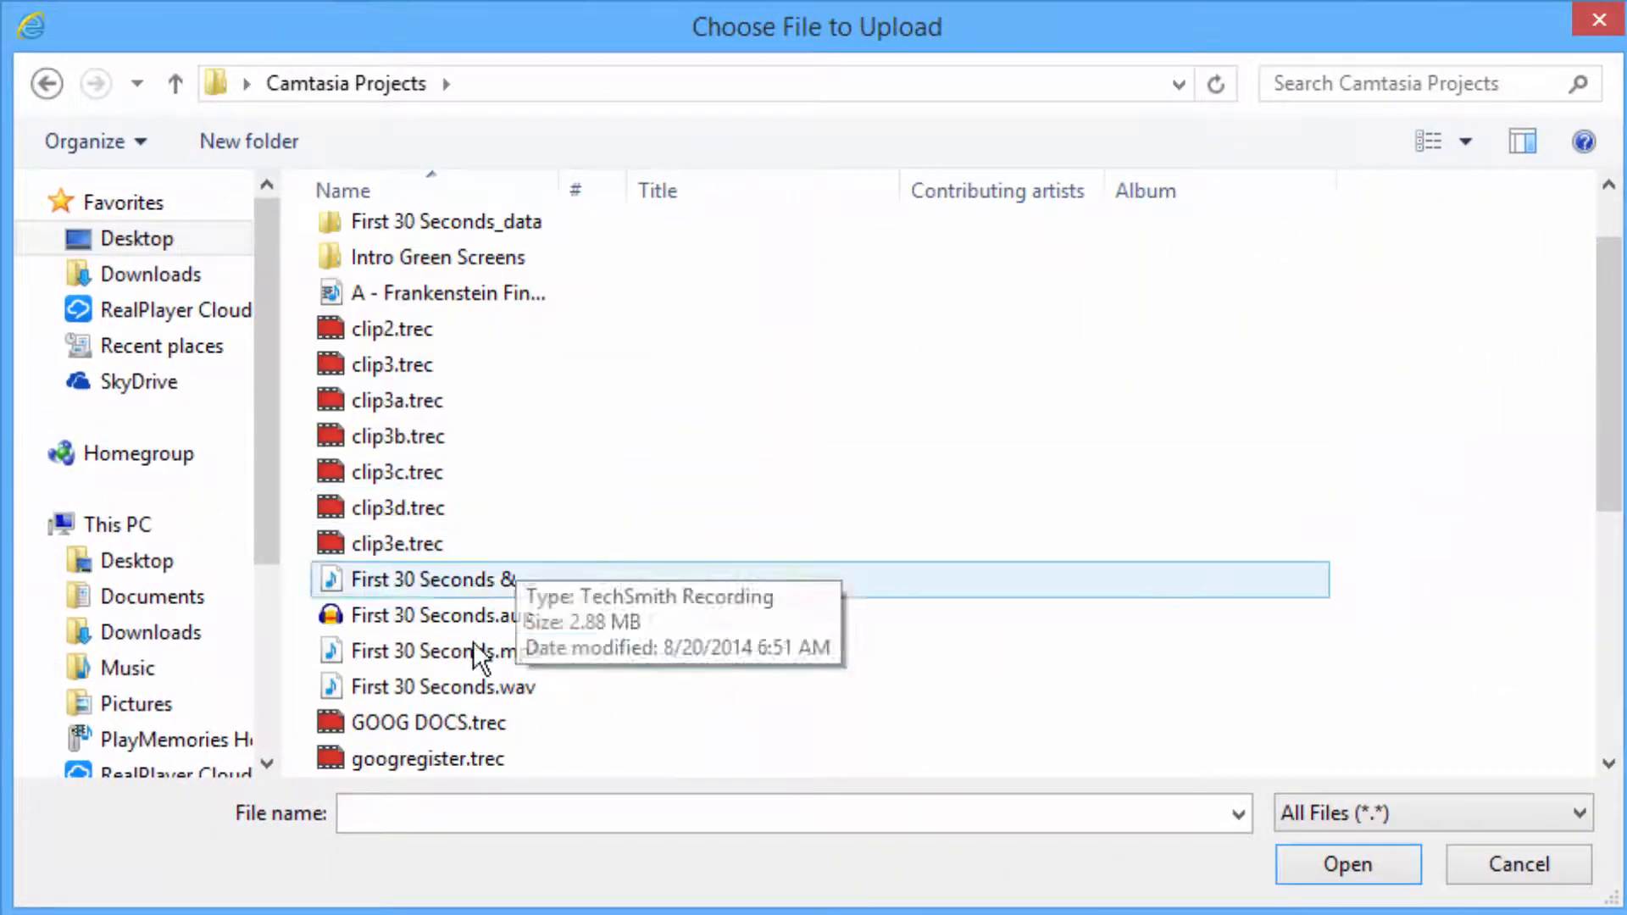
click(441, 687)
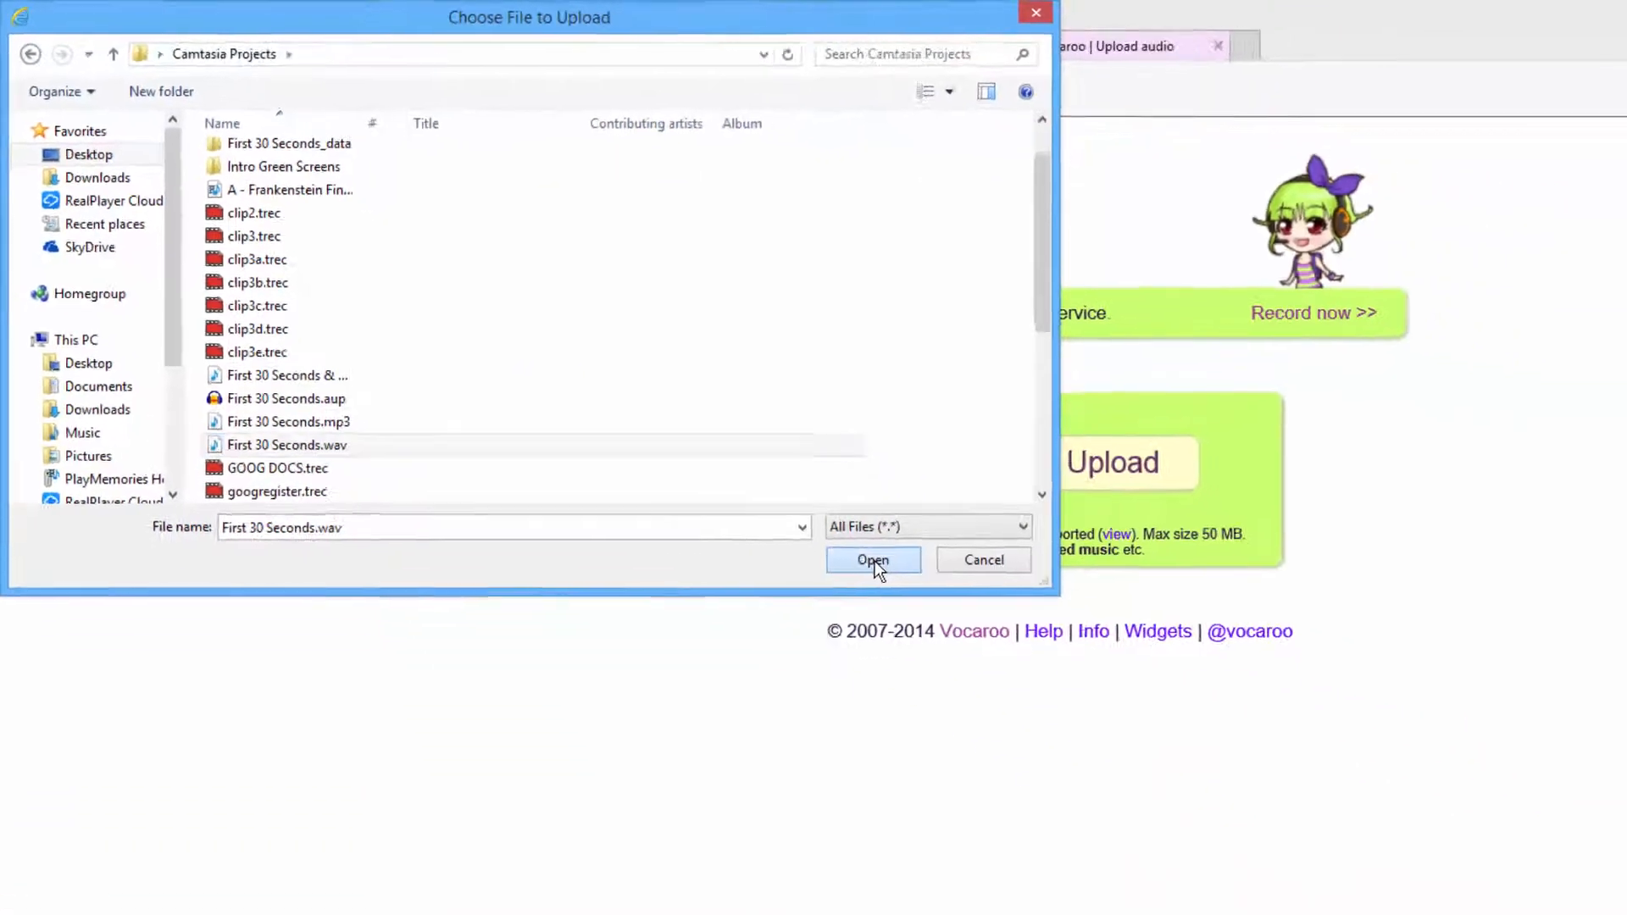
click(873, 560)
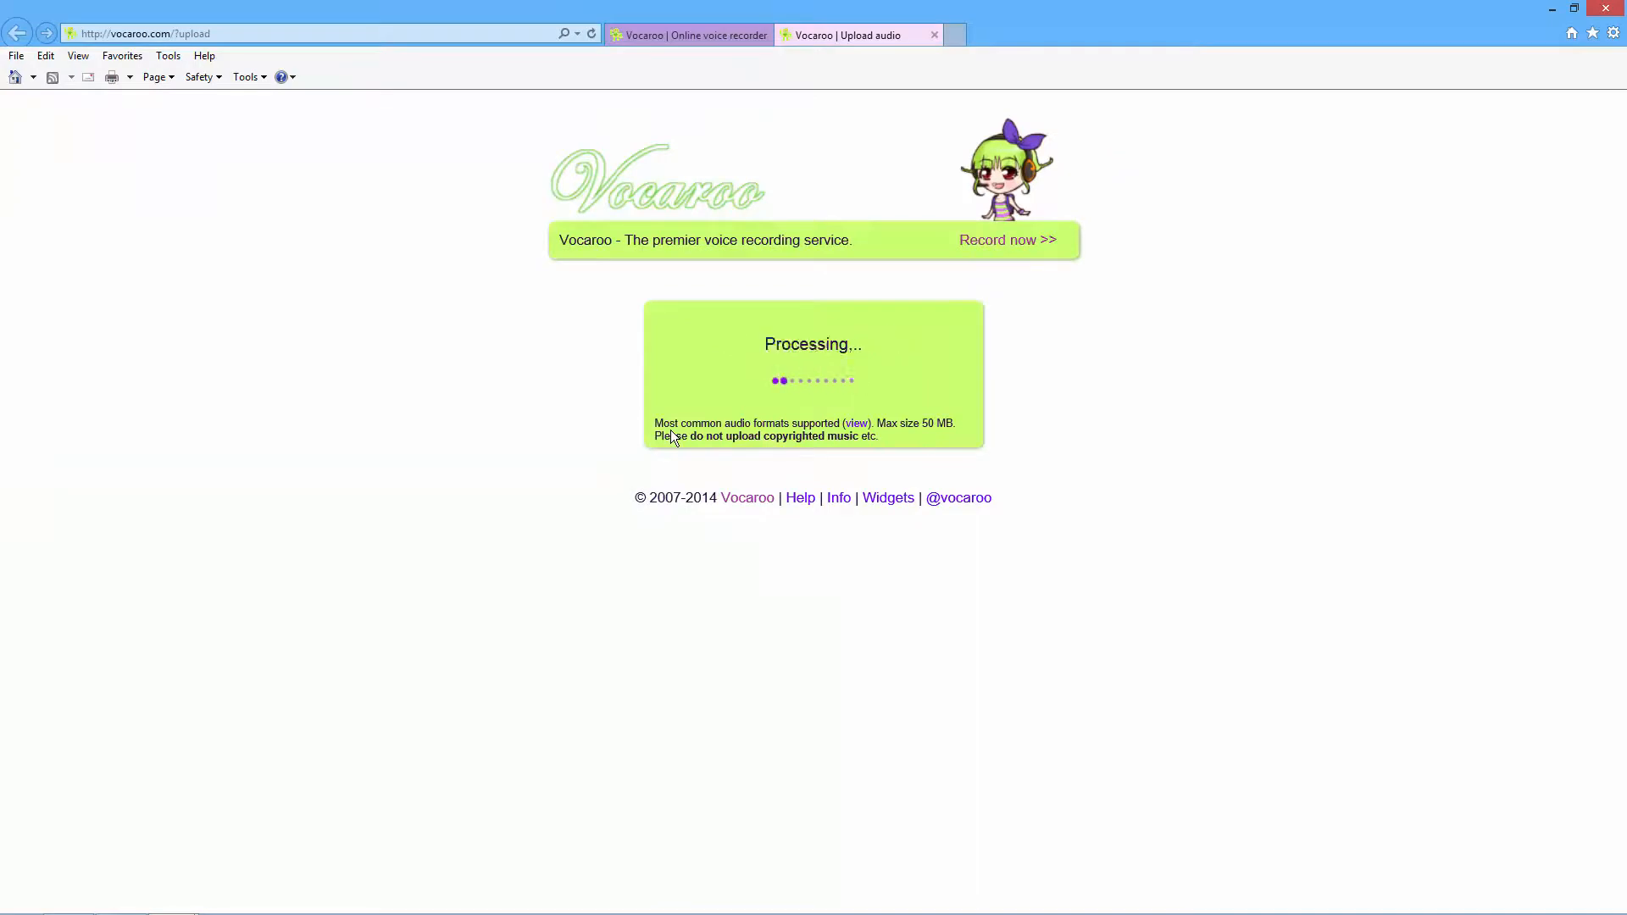